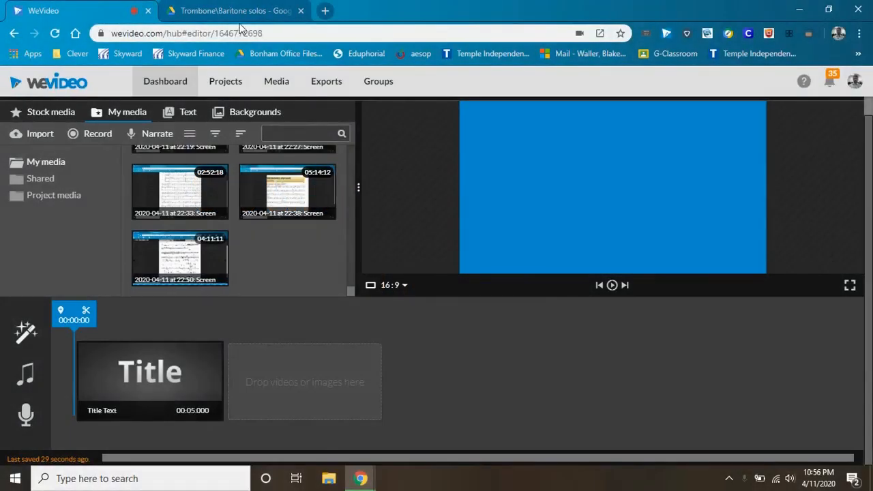
Step: Switch to the Google Drive tab showing the BMS concert band baritone solo.pdf preview
click(232, 11)
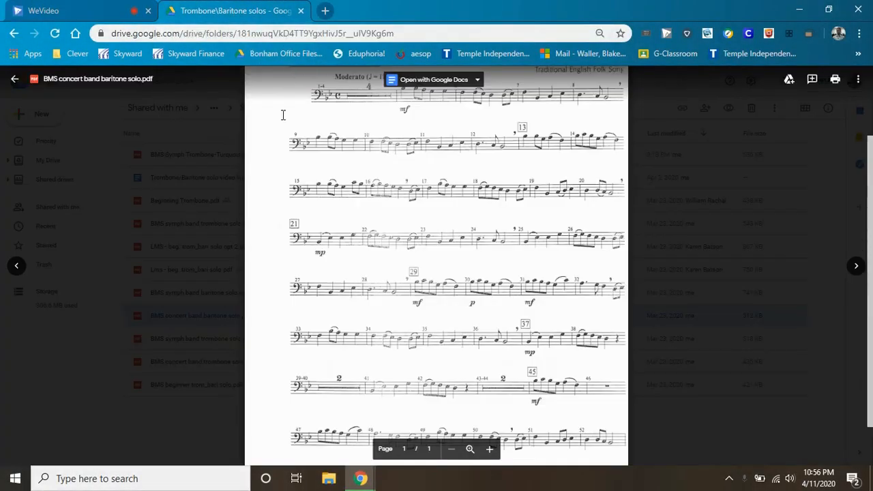
mouse_move(267, 168)
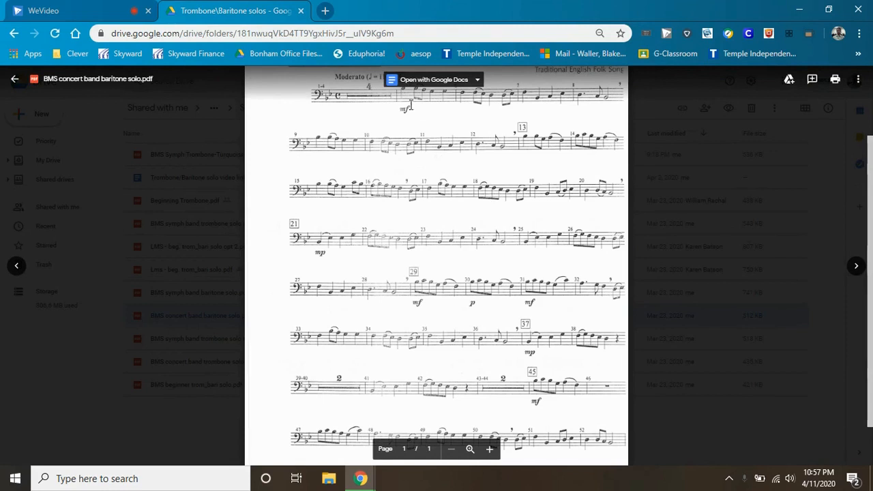
mouse_move(502, 169)
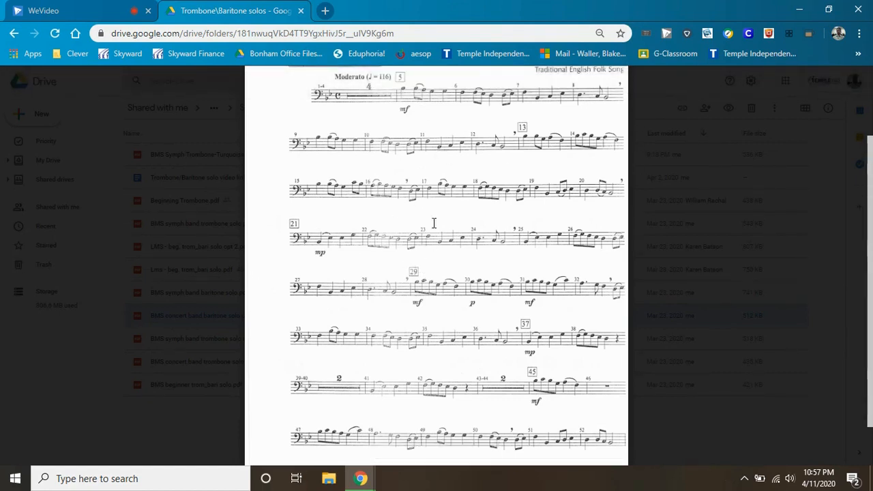
mouse_move(374, 217)
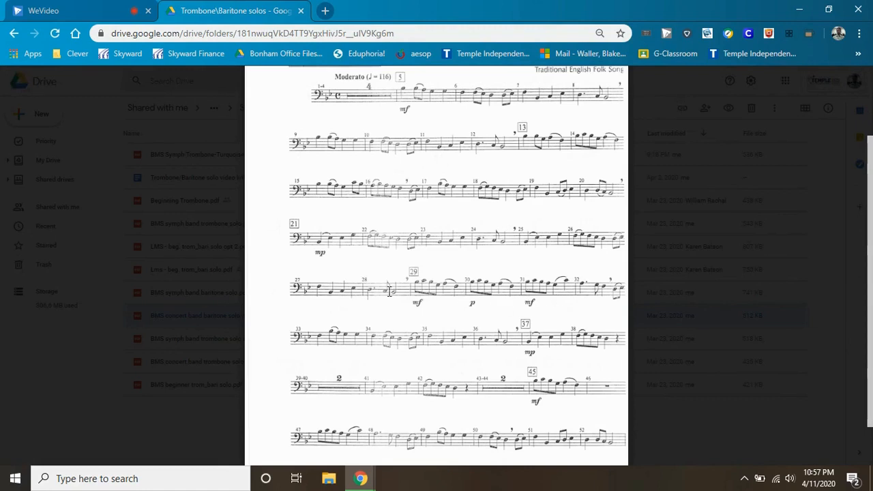
mouse_move(382, 294)
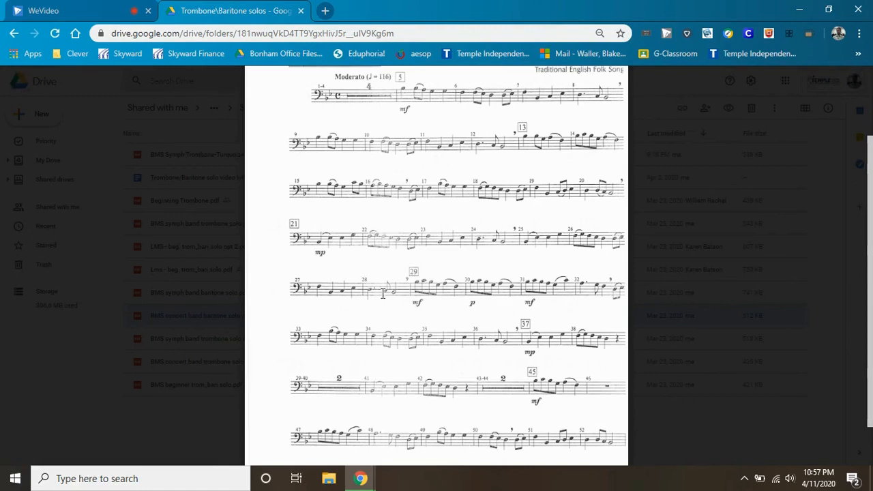
mouse_move(310, 262)
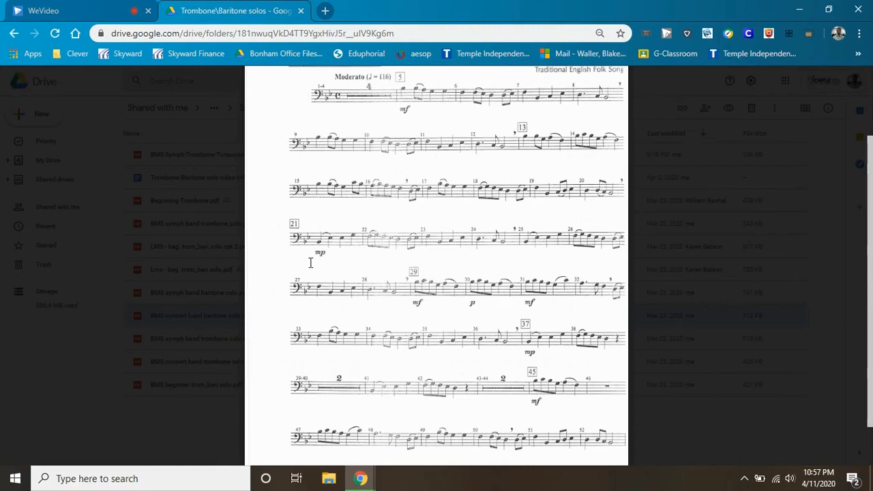
click(195, 315)
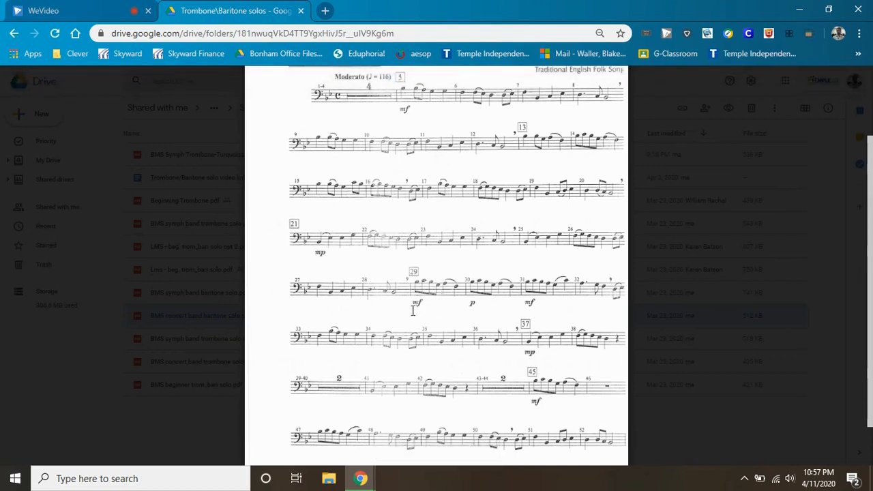
mouse_move(533, 308)
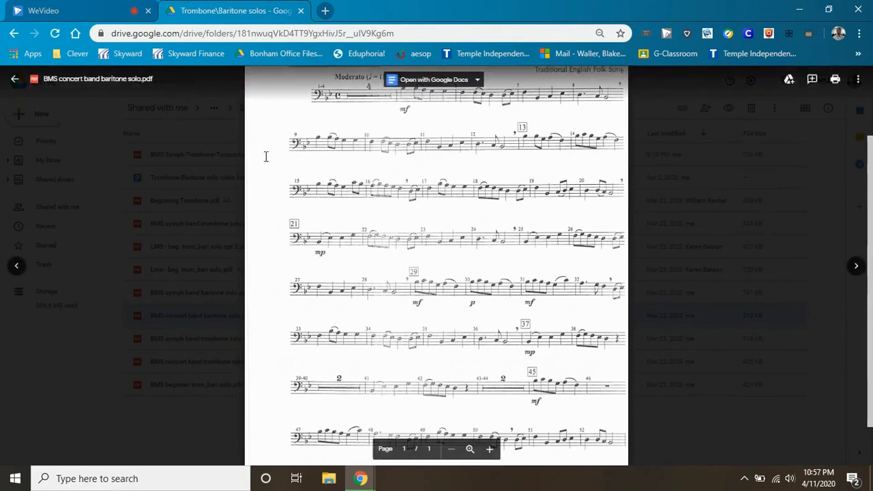
mouse_move(277, 273)
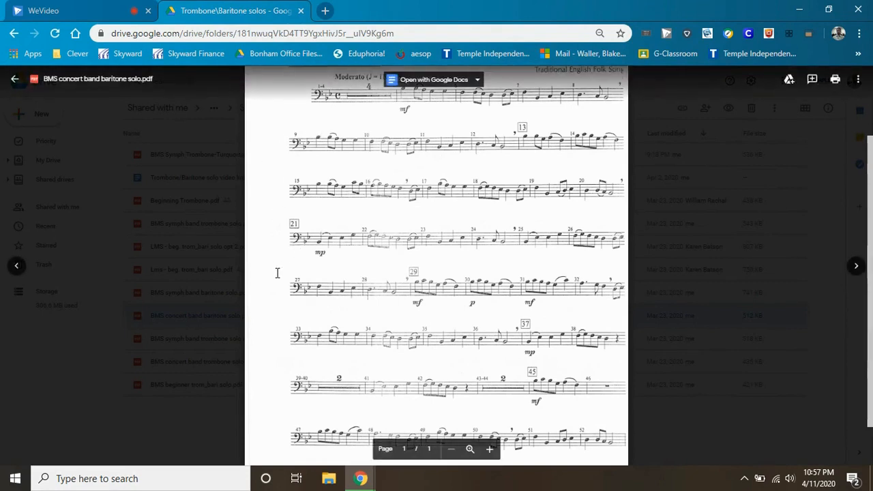